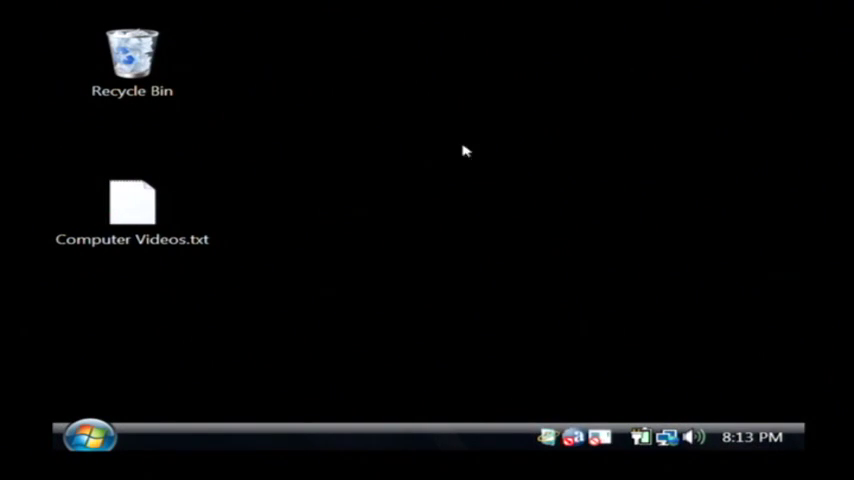
# Launch Internet Explorer from the Quick Launch bar
pyautogui.click(88, 436)
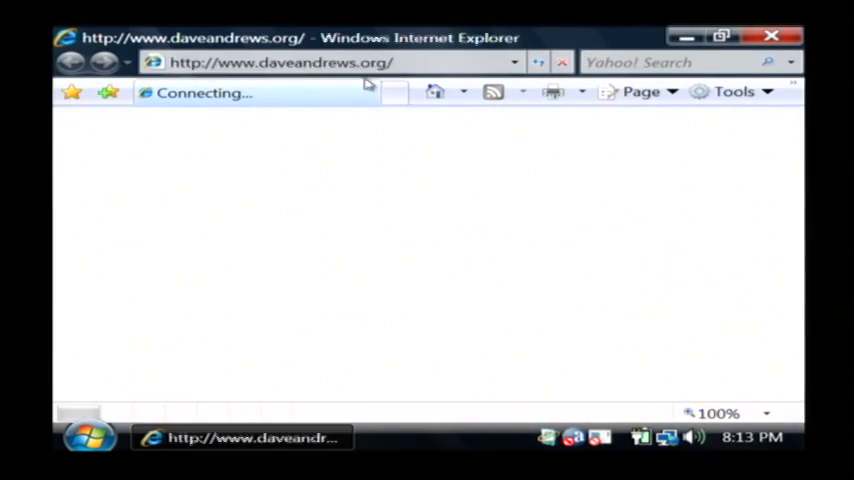
# Go to google.com and run a search for "wav files for download"
pyautogui.write('go')
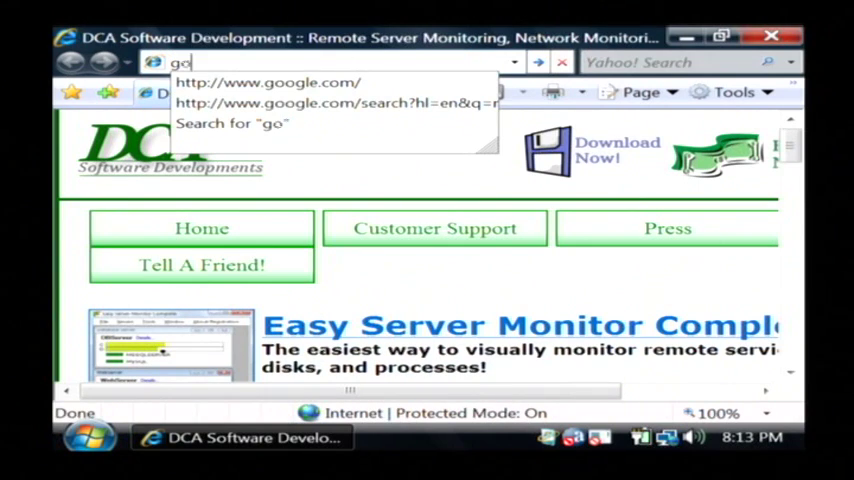
pyautogui.click(268, 82)
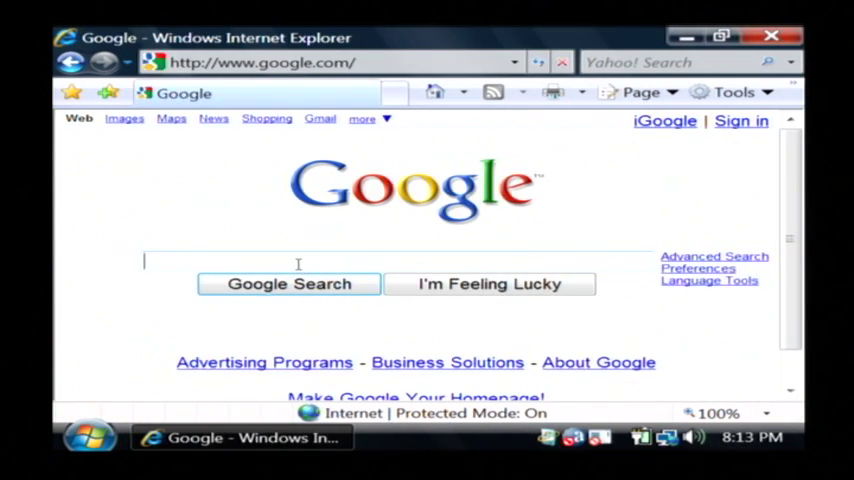
pyautogui.write('wav files for')
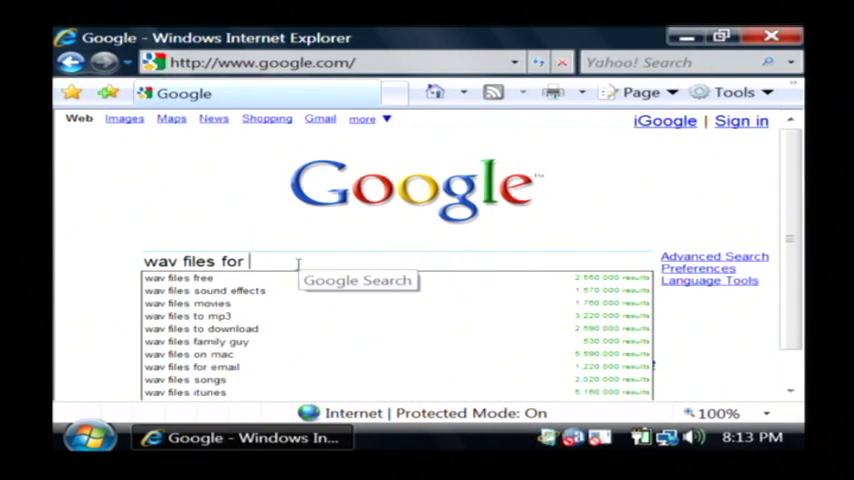
pyautogui.click(204, 328)
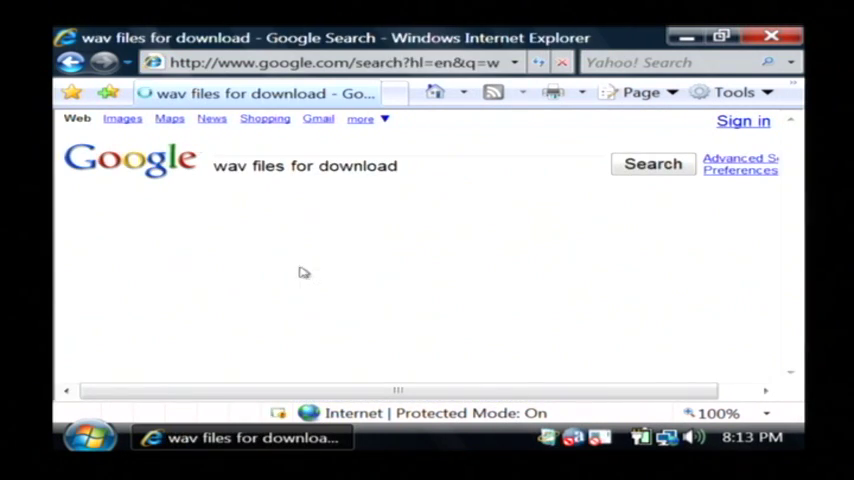
pyautogui.click(652, 164)
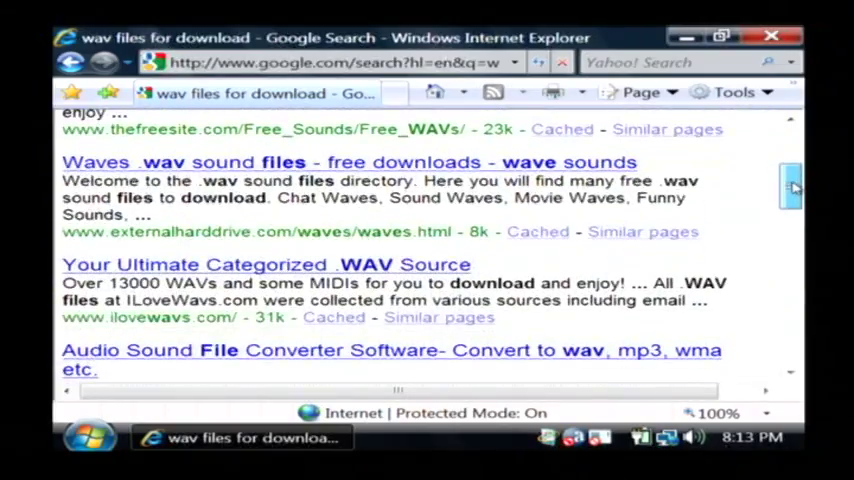
# Scroll through the Google results for wav file download sites
pyautogui.scroll(-3)
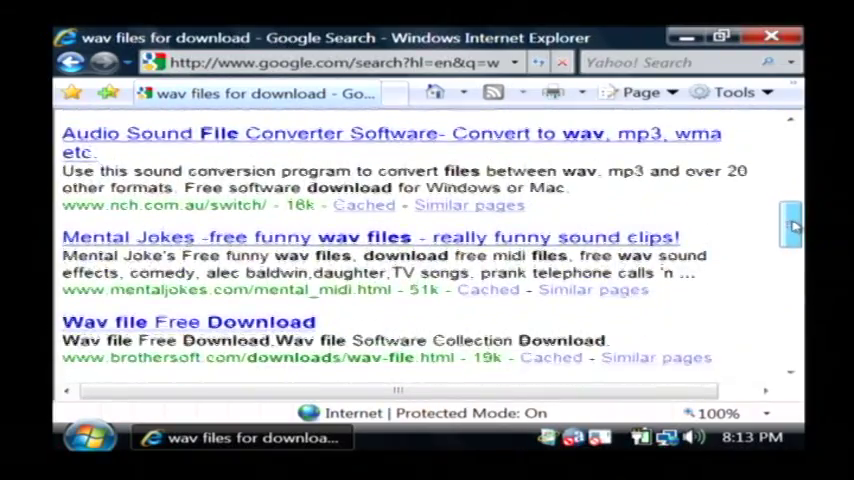
pyautogui.scroll(-3)
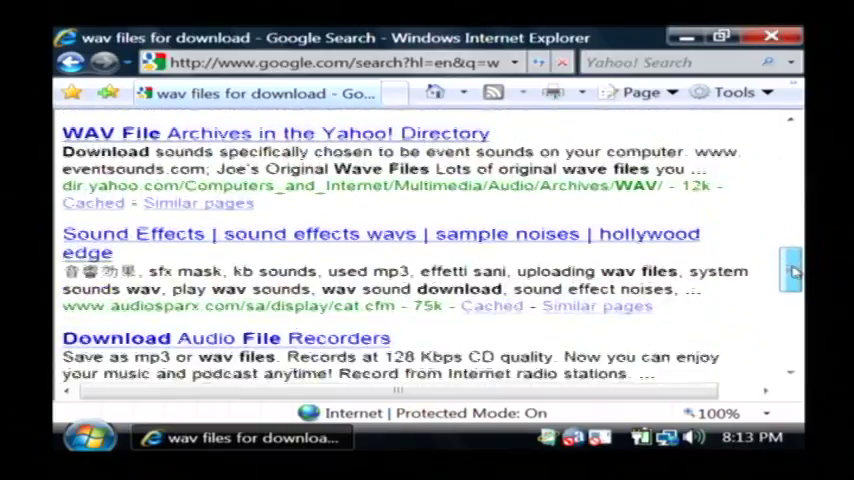
pyautogui.scroll(-3)
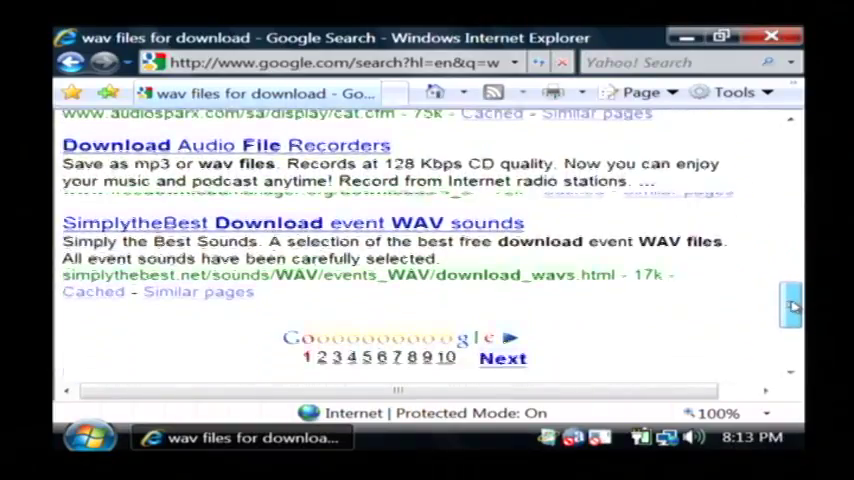
pyautogui.scroll(-3)
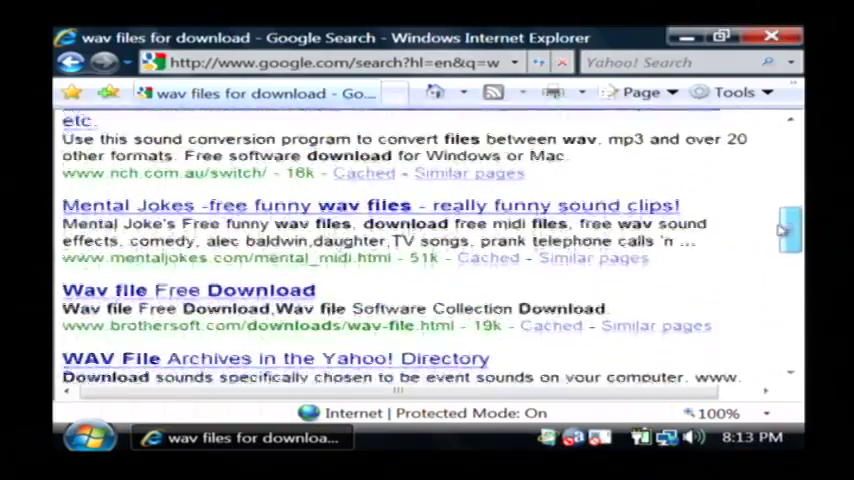
pyautogui.scroll(3)
pyautogui.write('m')
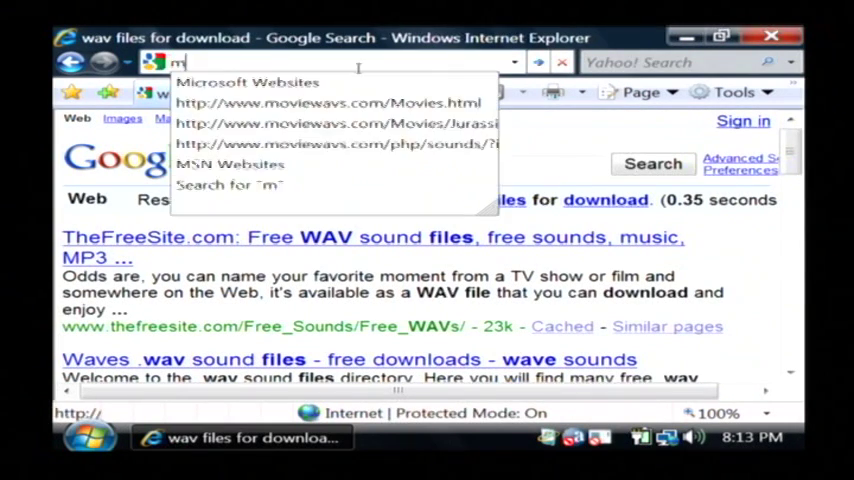
# Go to moviewavs.com and view its Movie Sounds list of titles
pyautogui.write('oviewavs.com/')
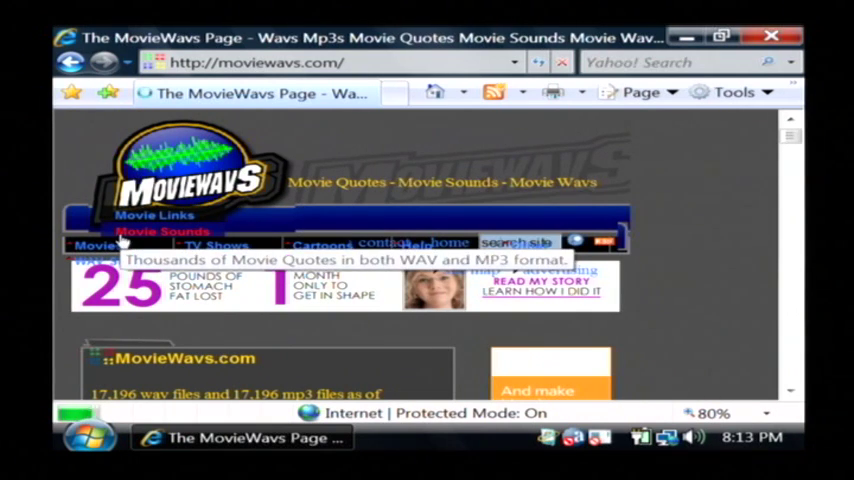
pyautogui.click(96, 244)
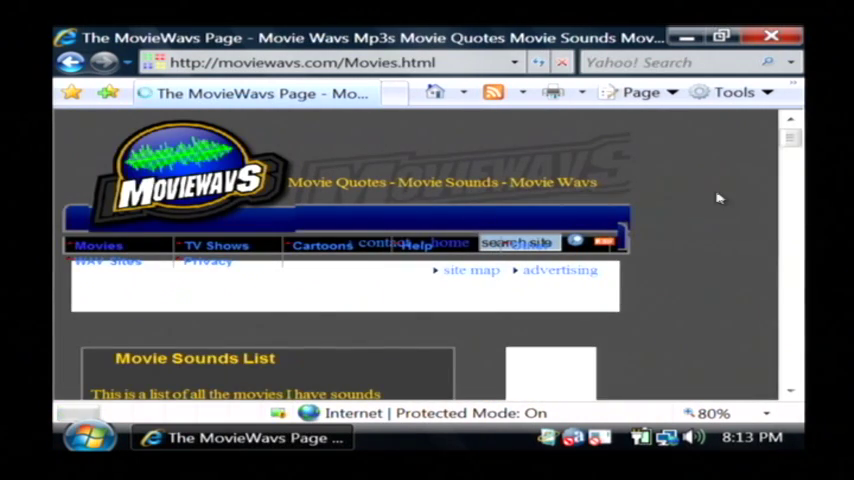
pyautogui.scroll(-3)
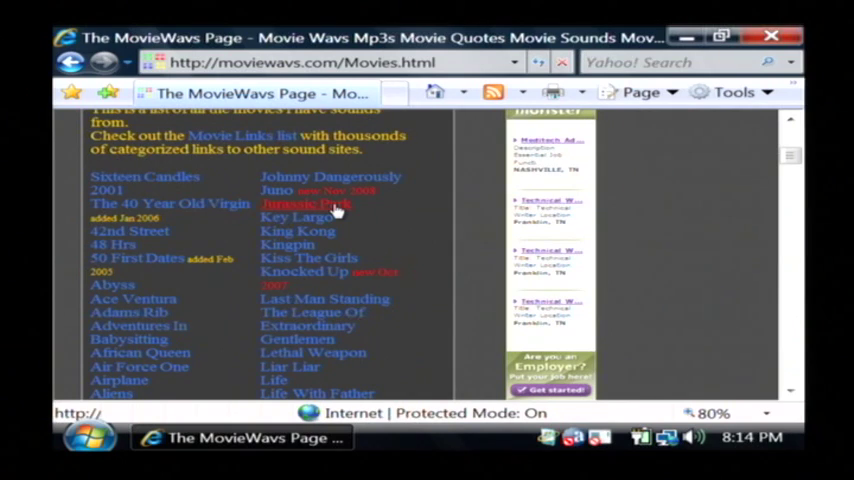
# From the Jurassic Park page, choose Save for the welcome.wav clip in File Download
pyautogui.click(306, 204)
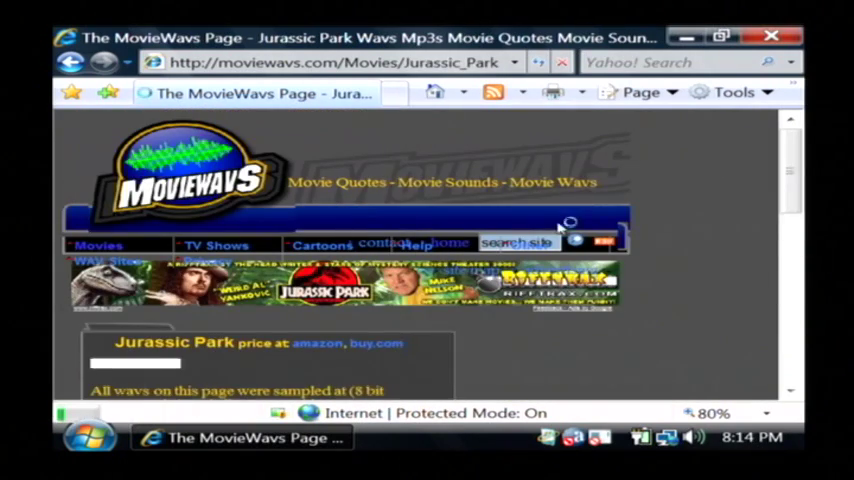
pyautogui.scroll(-3)
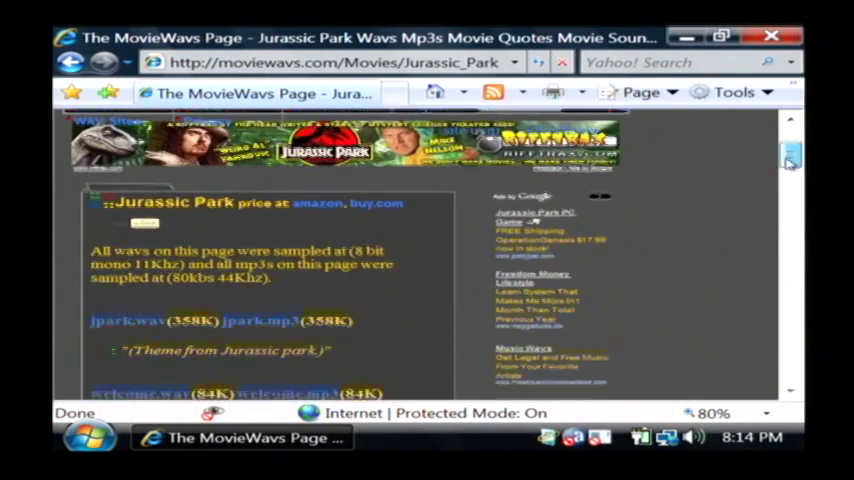
pyautogui.scroll(-3)
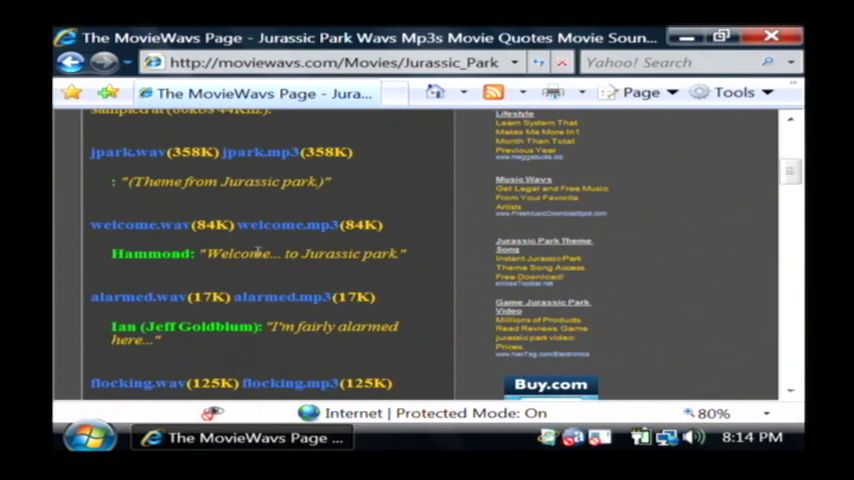
pyautogui.moveTo(140, 224)
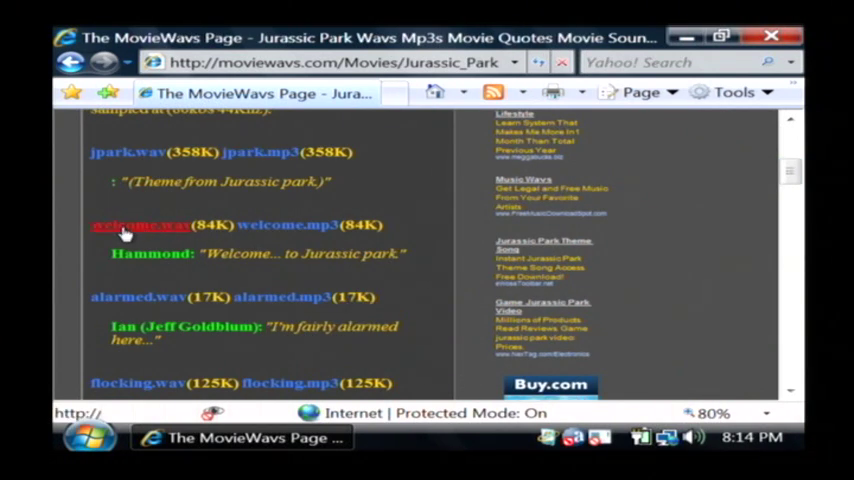
pyautogui.click(140, 224)
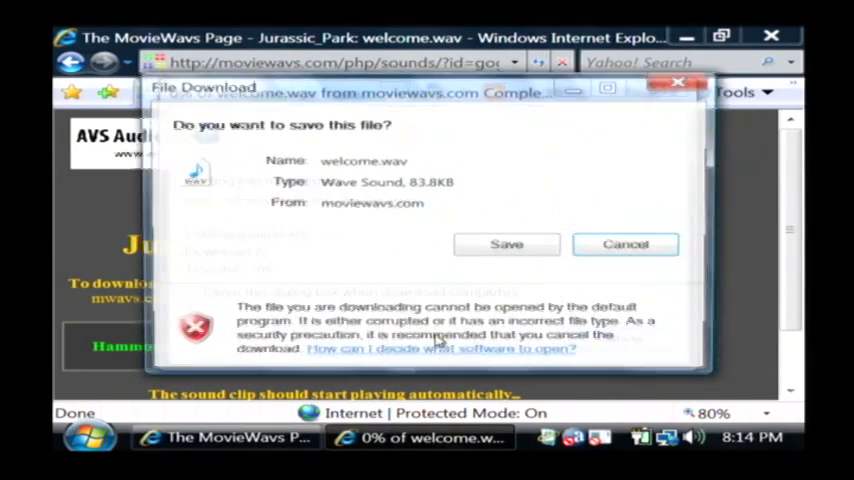
pyautogui.click(508, 244)
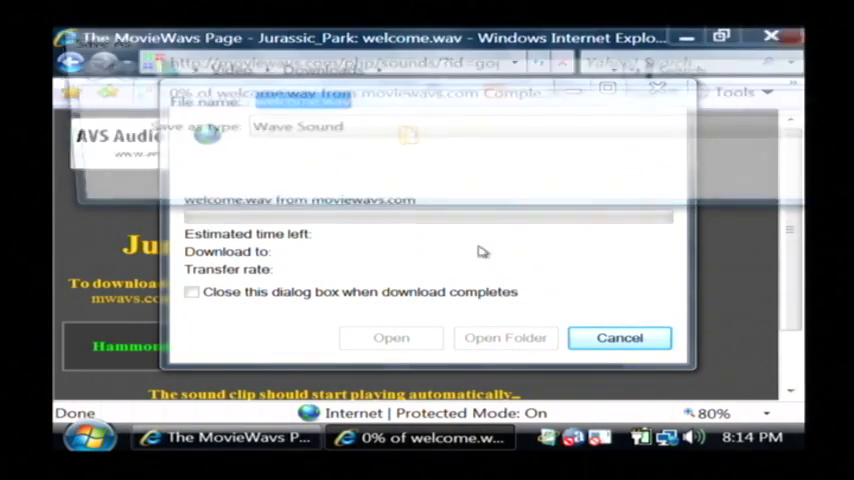